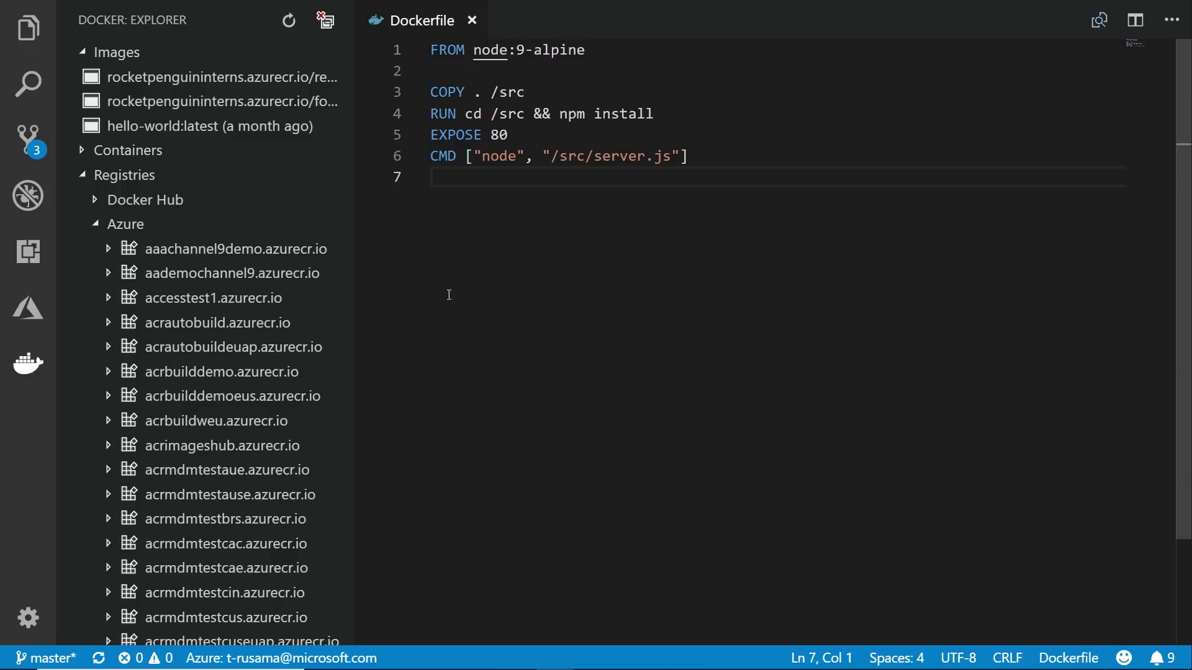
mouse_move(203, 230)
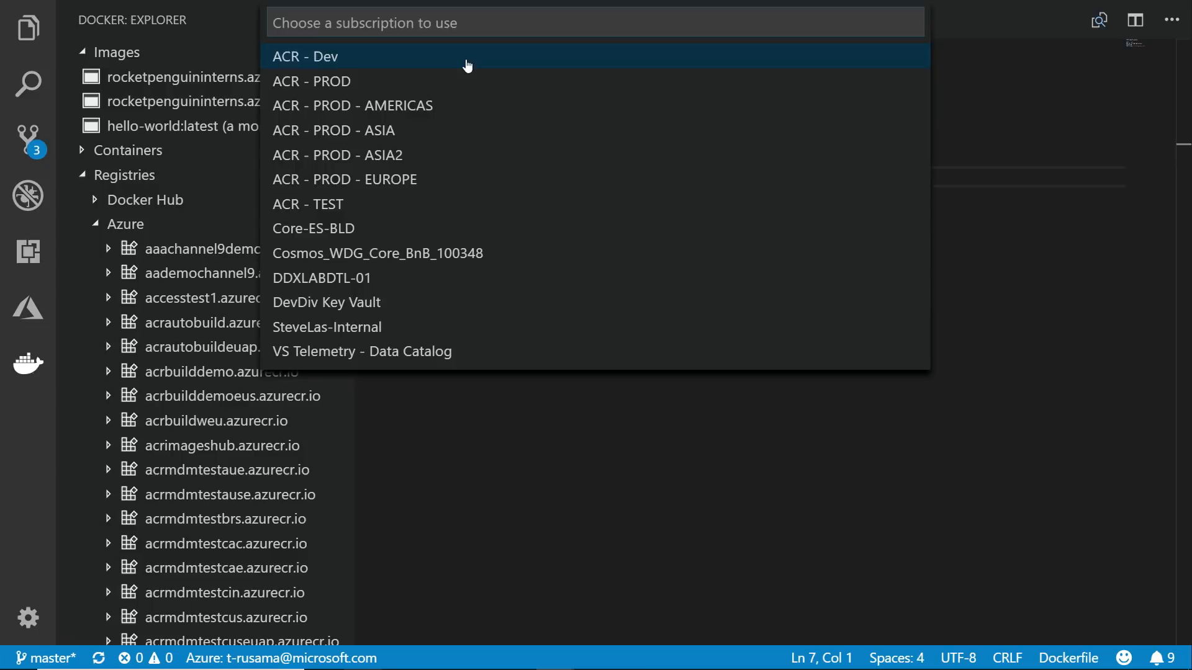
- Pick the ACR - Dev subscription and name the new registry aademoChannel
click(304, 56)
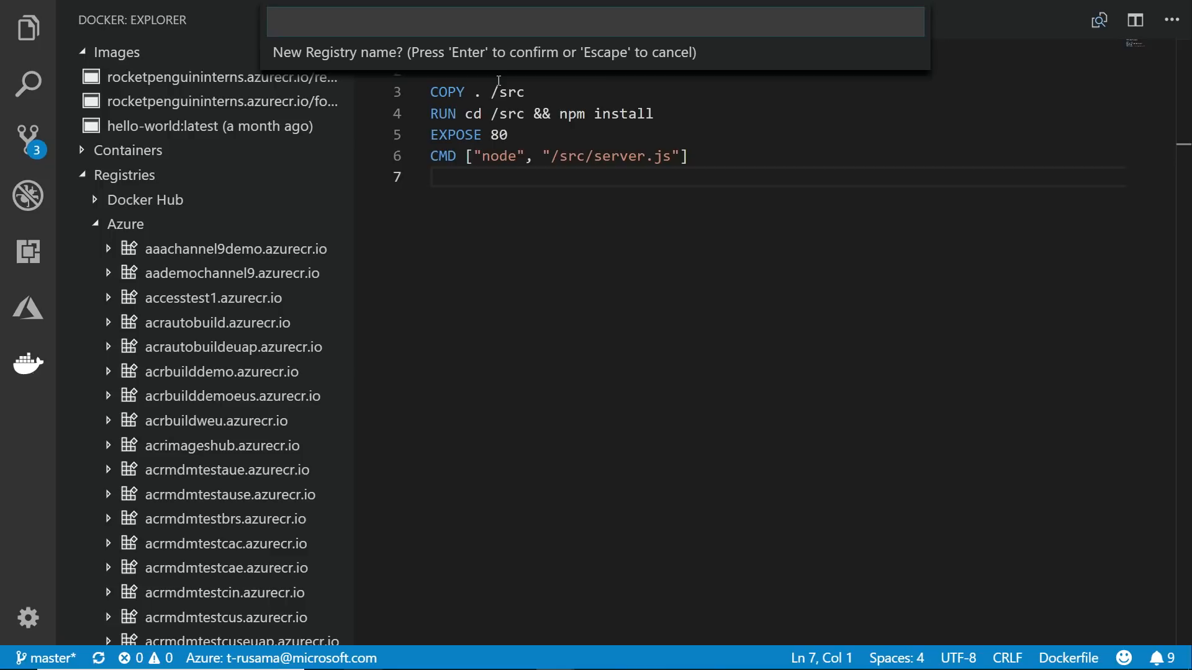
text(aademoChannel)
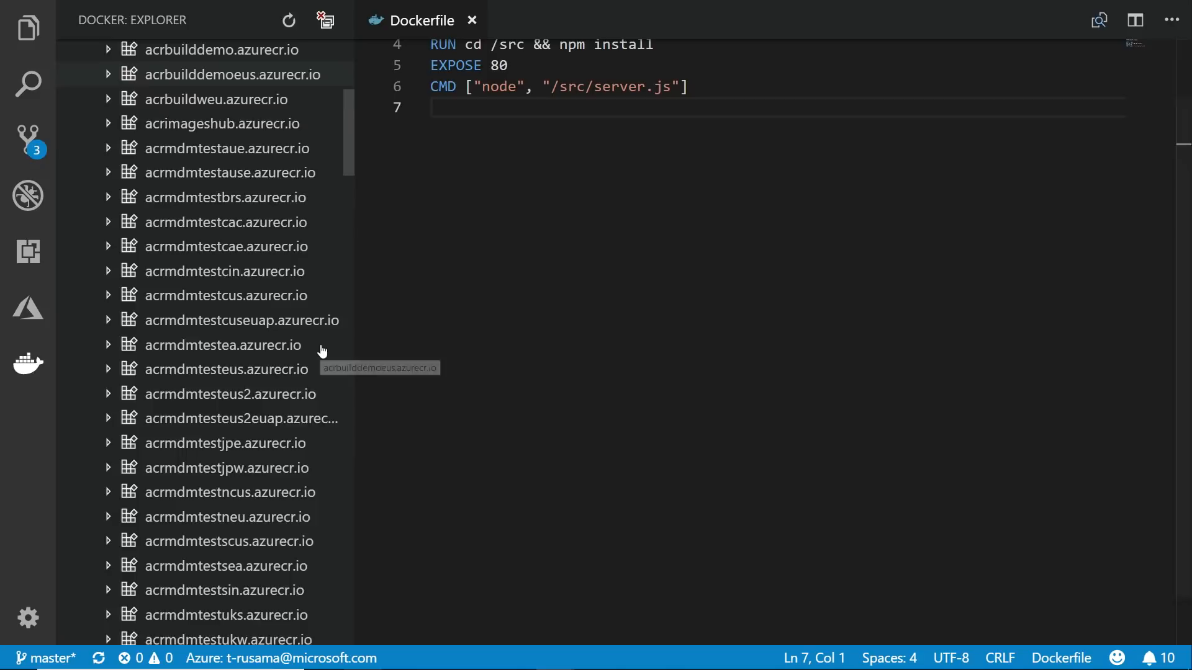
- Scroll the Explorer's project file list
scroll(down, 3)
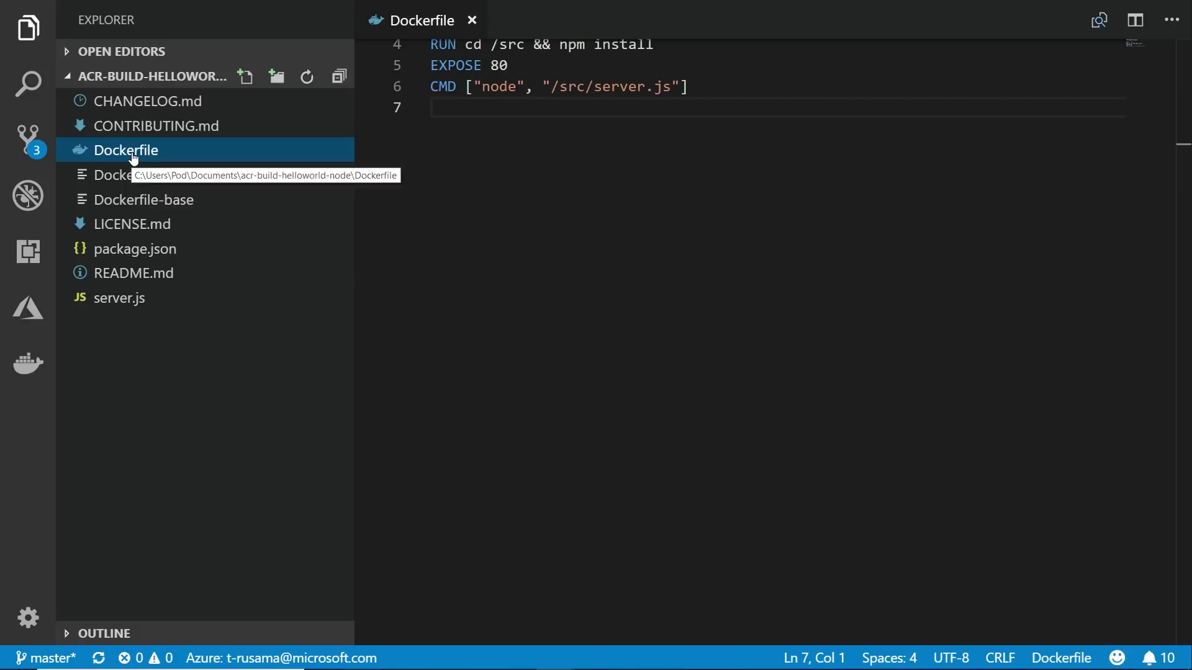
- Start a Cloud Build from the Dockerfile's context menu
right_click(126, 150)
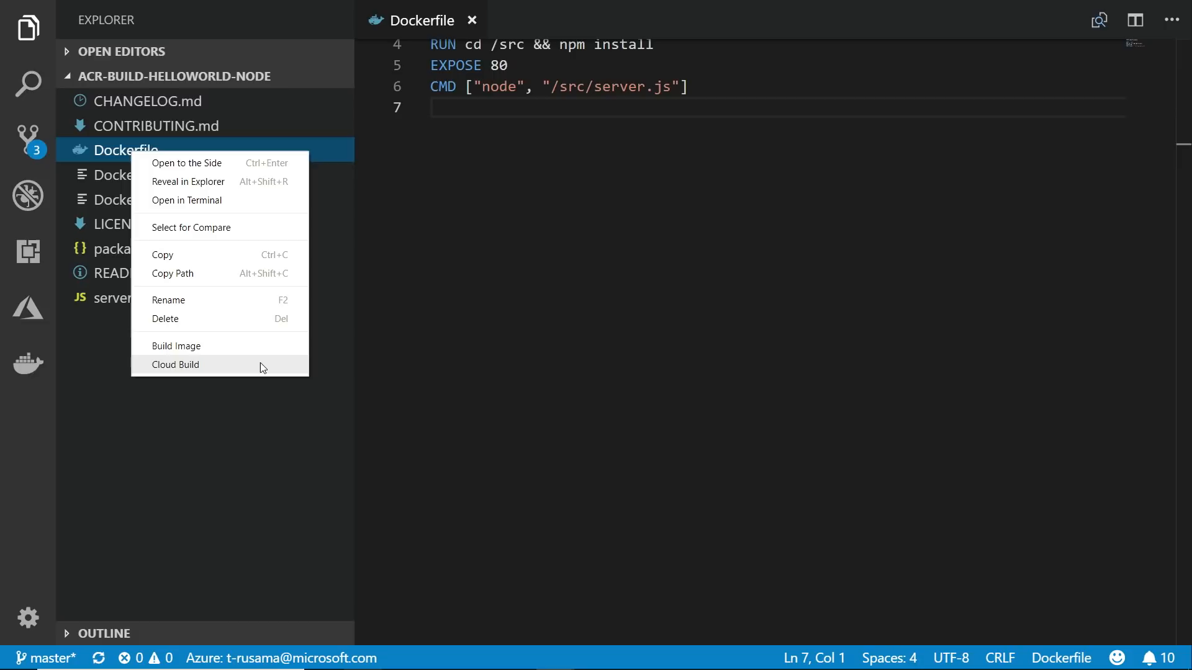
click(176, 365)
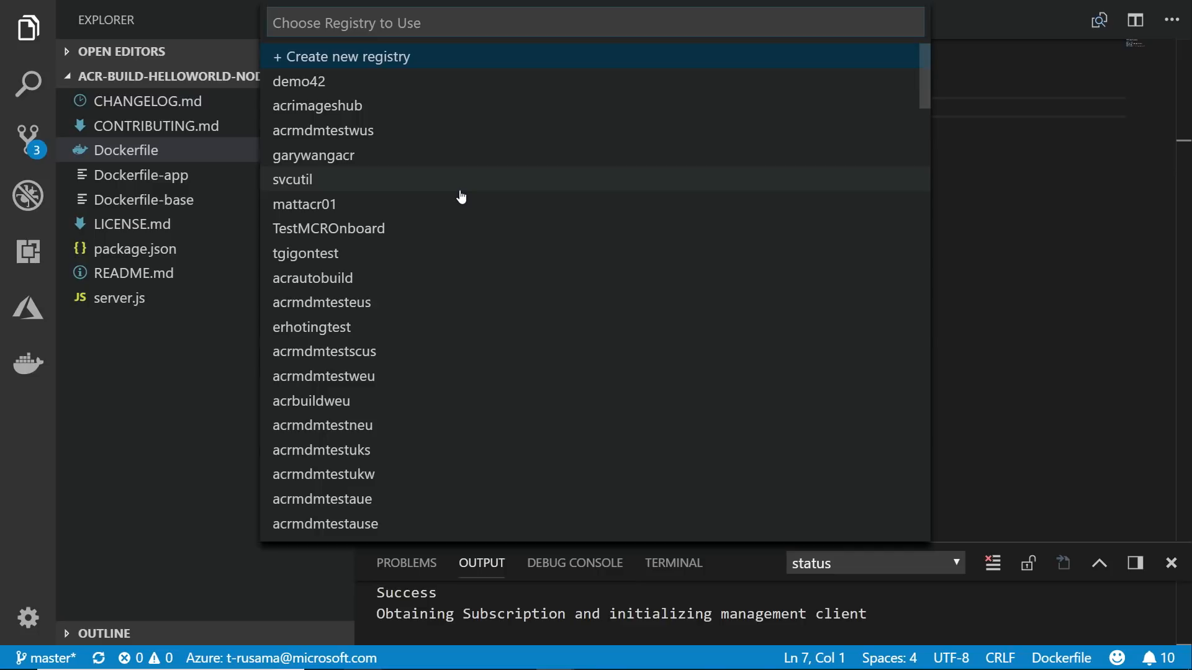
- Filter the registry quick pick with 'rocke' to find rocketpenguininterns
text(rocke)
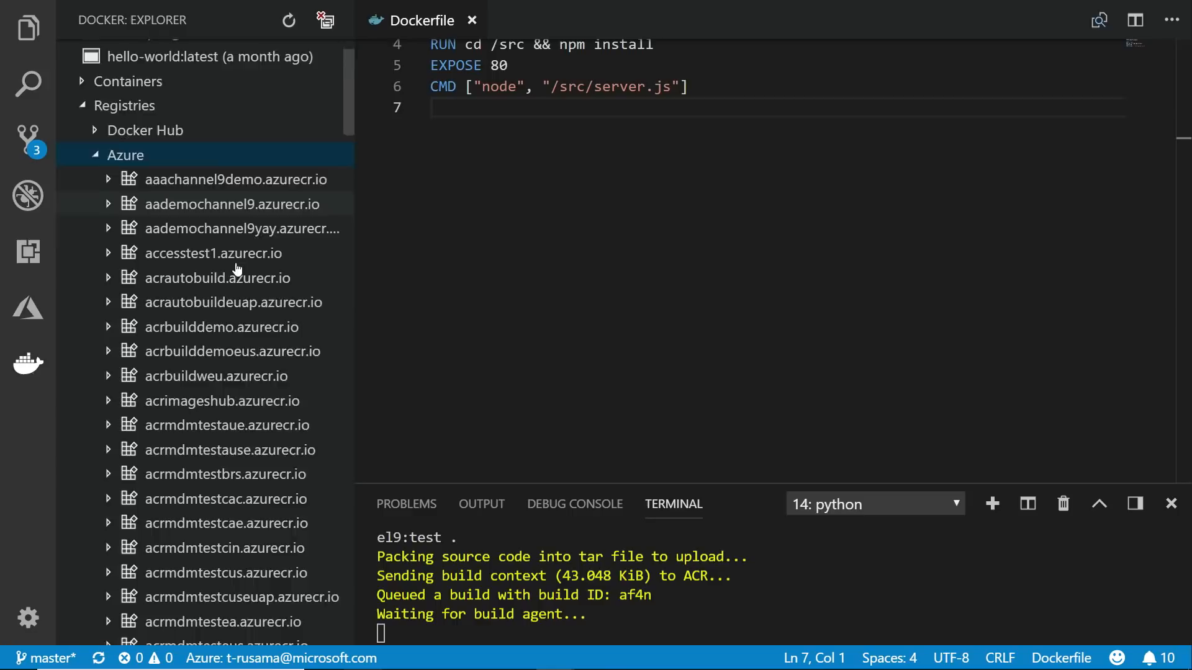
- Expand the rocketpenguininterns registry and open its build list
click(243, 372)
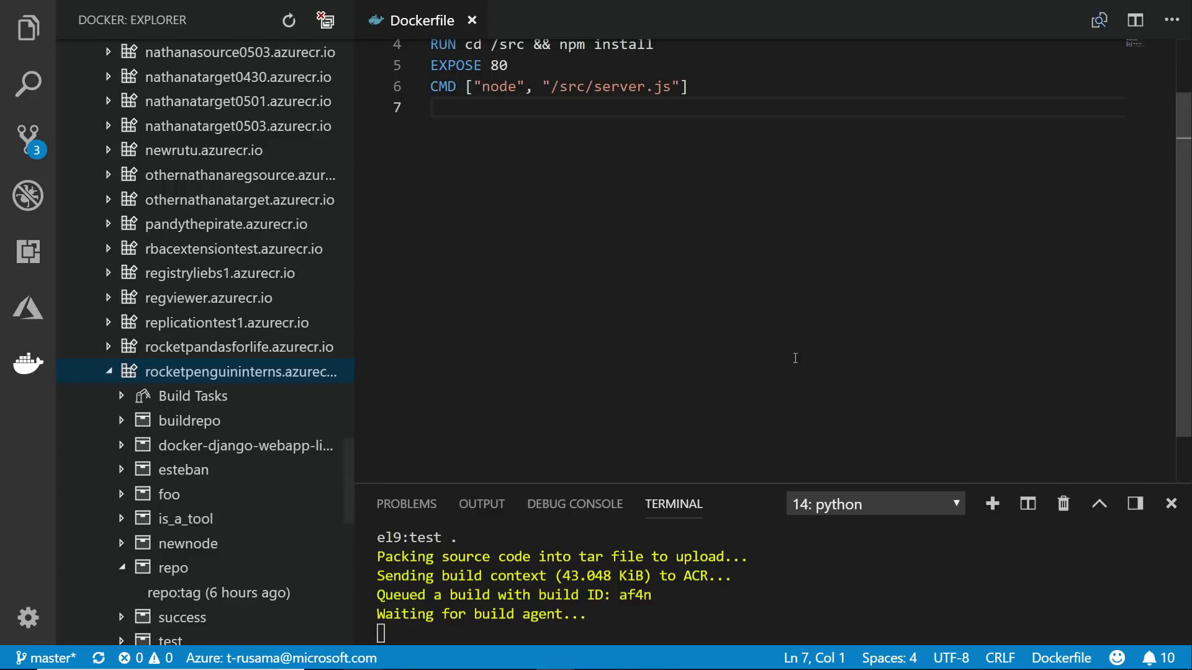
click(236, 372)
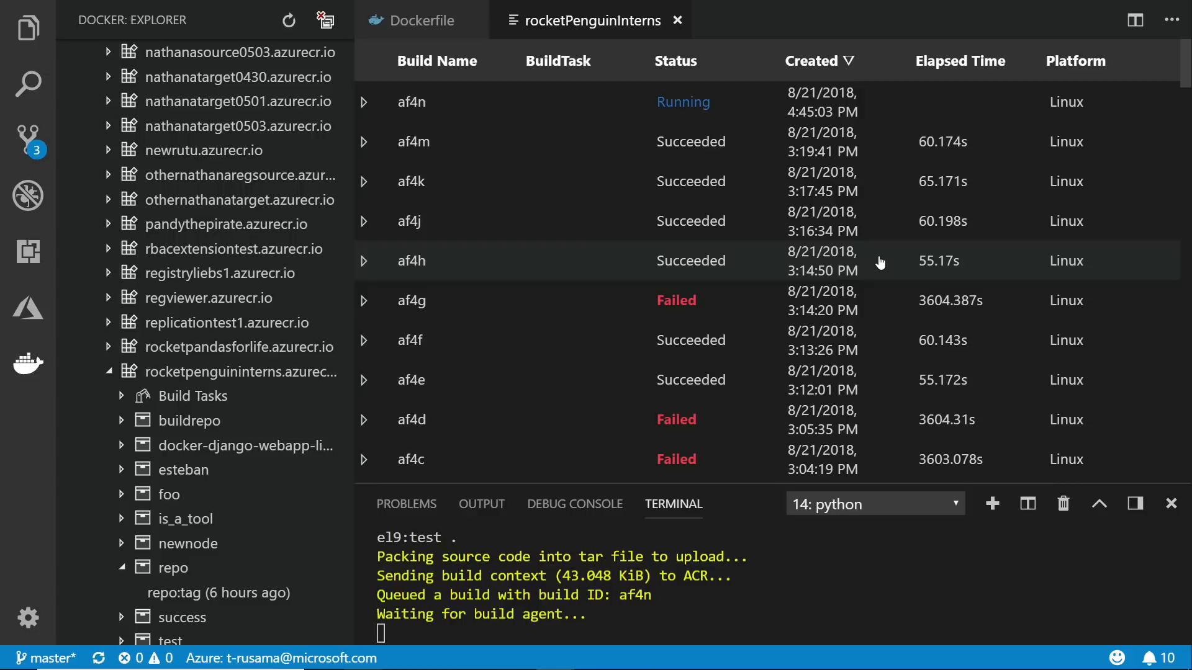
mouse_move(945, 433)
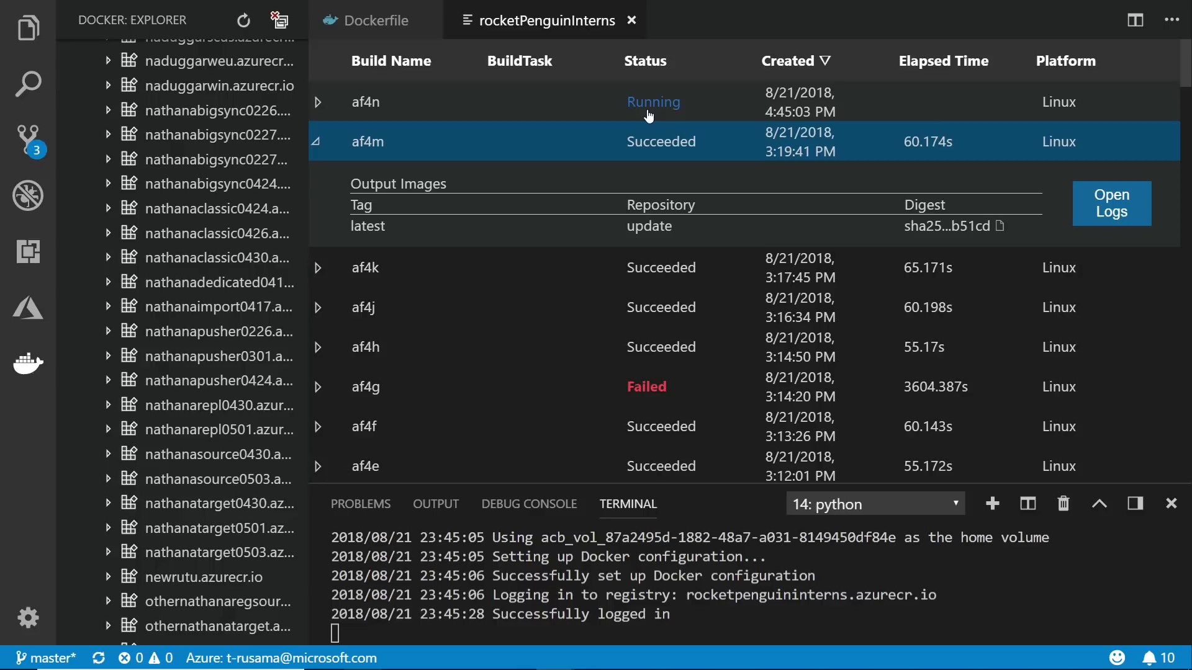
mouse_move(786, 80)
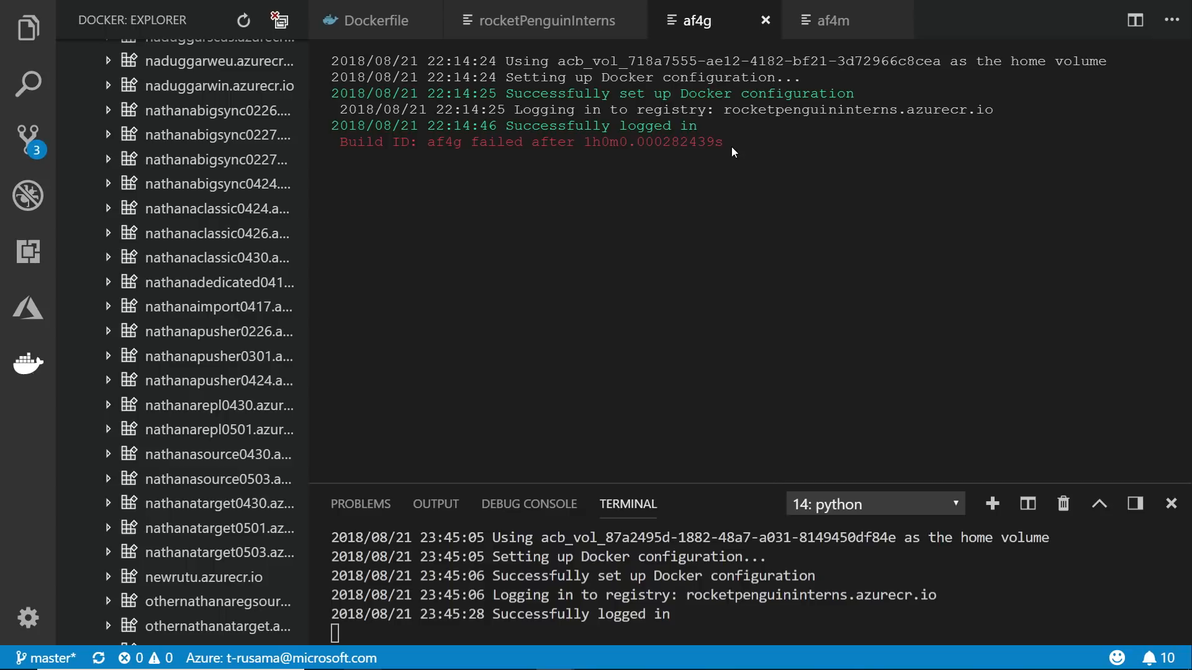
- Return to the rocketPenguinInterns build list tab
click(544, 20)
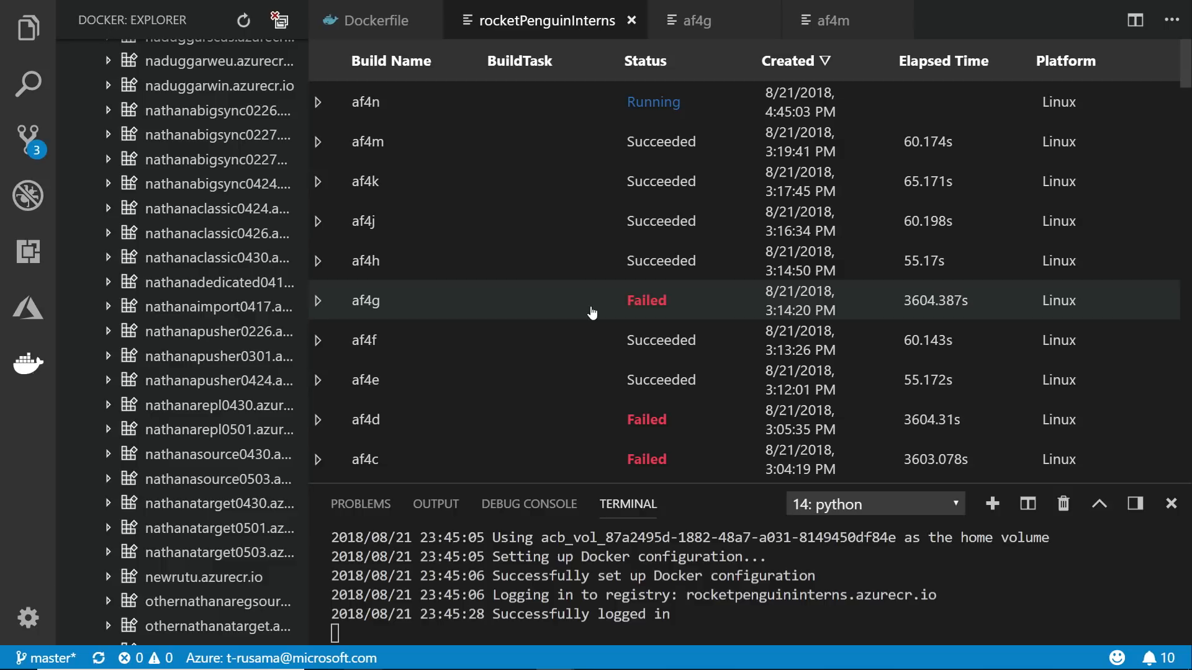